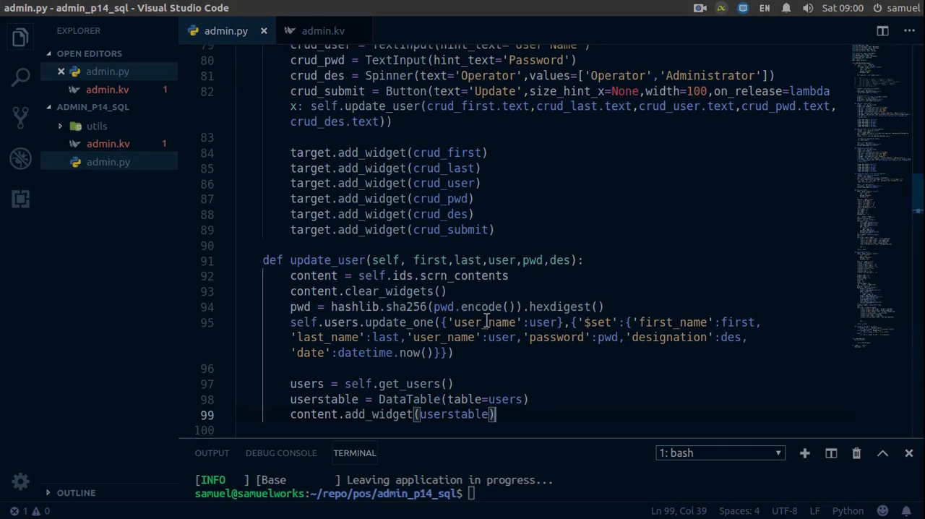
pyautogui.moveTo(517, 260)
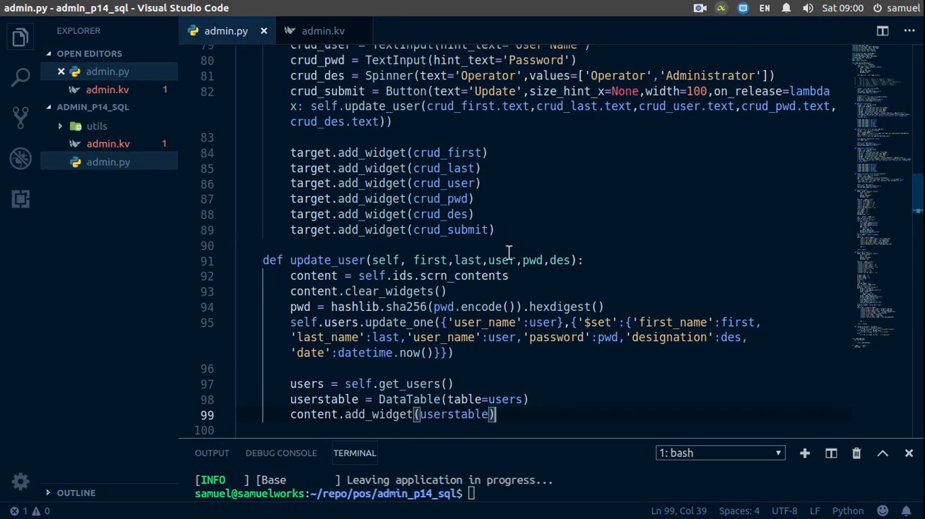
pyautogui.moveTo(518, 281)
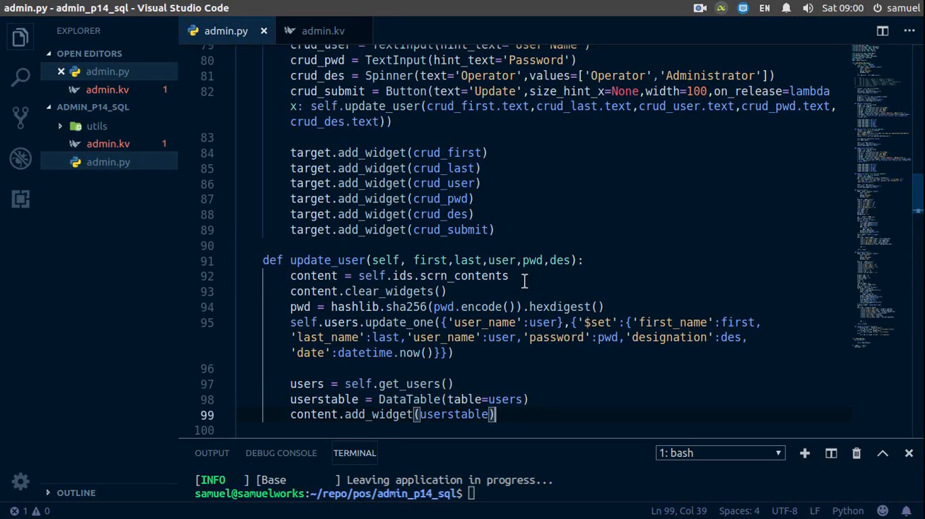
# Step: Replace update_one in update_user with add_user's query, values, execute and commit lines
pyautogui.scroll(3)
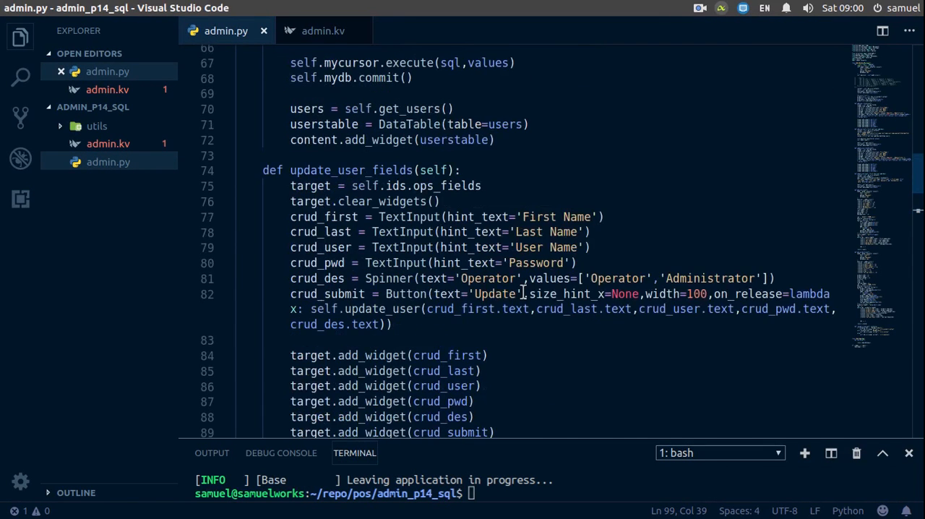
pyautogui.scroll(3)
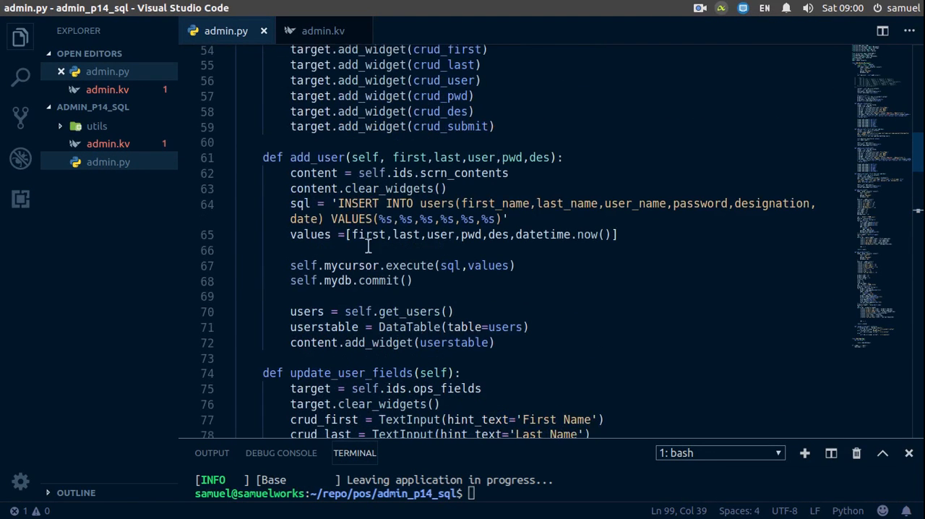
pyautogui.moveTo(315, 158)
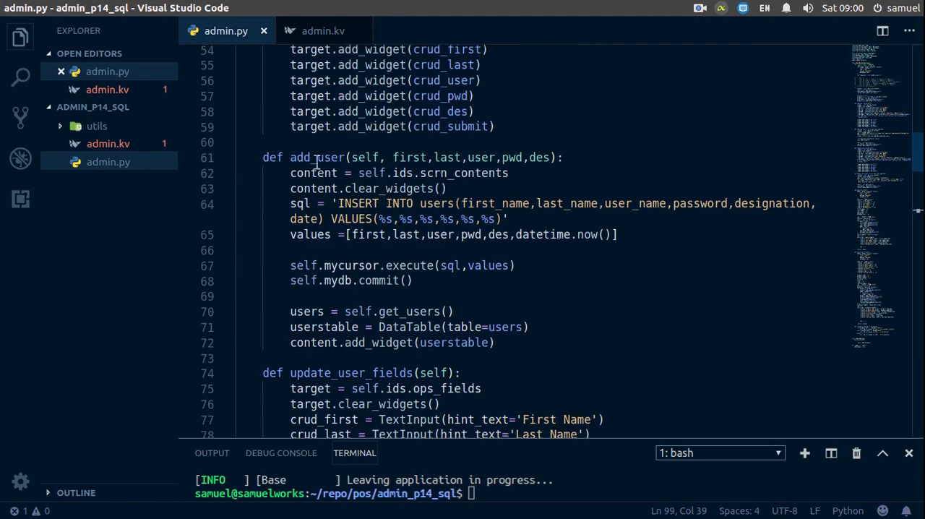
pyautogui.moveTo(503, 352)
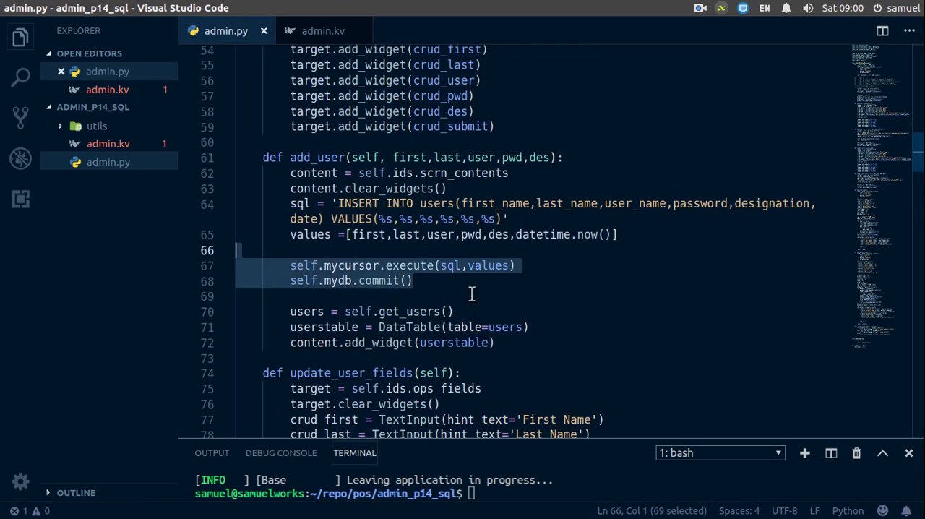
pyautogui.click(404, 203)
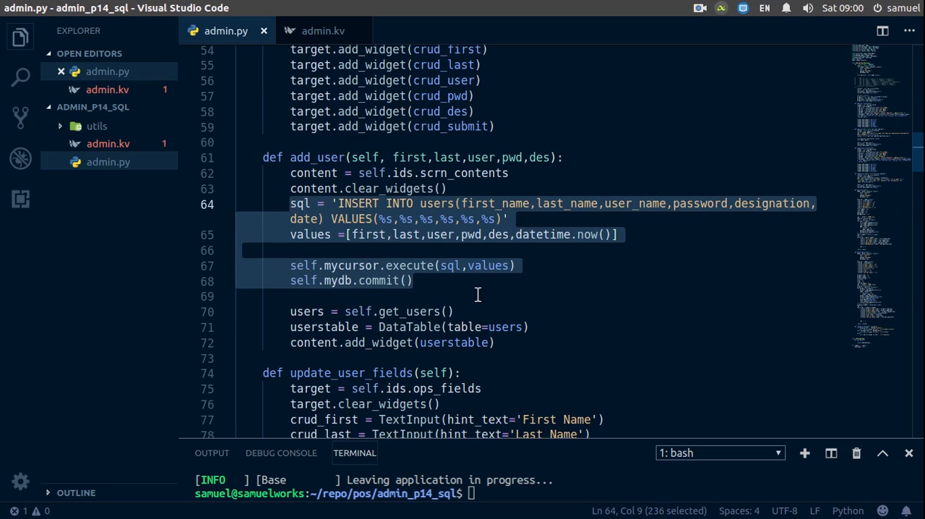
pyautogui.scroll(-3)
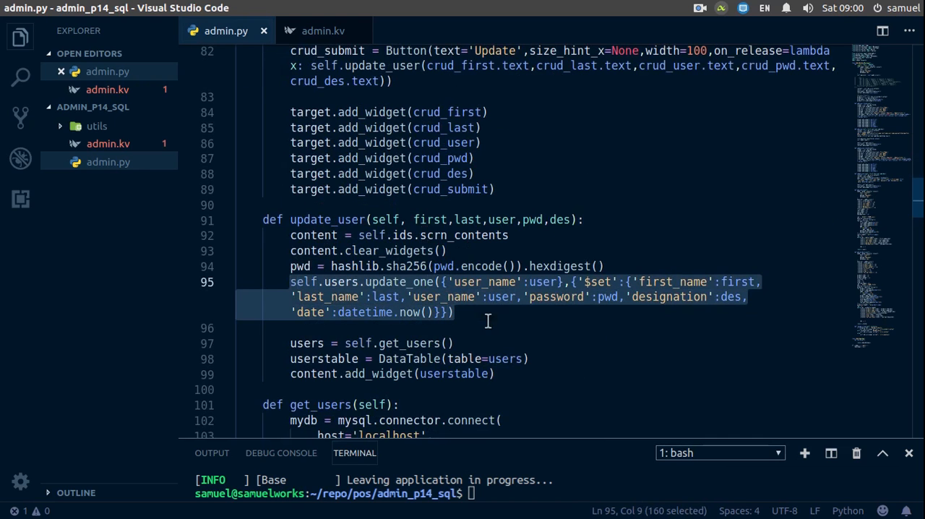
pyautogui.press('Delete')
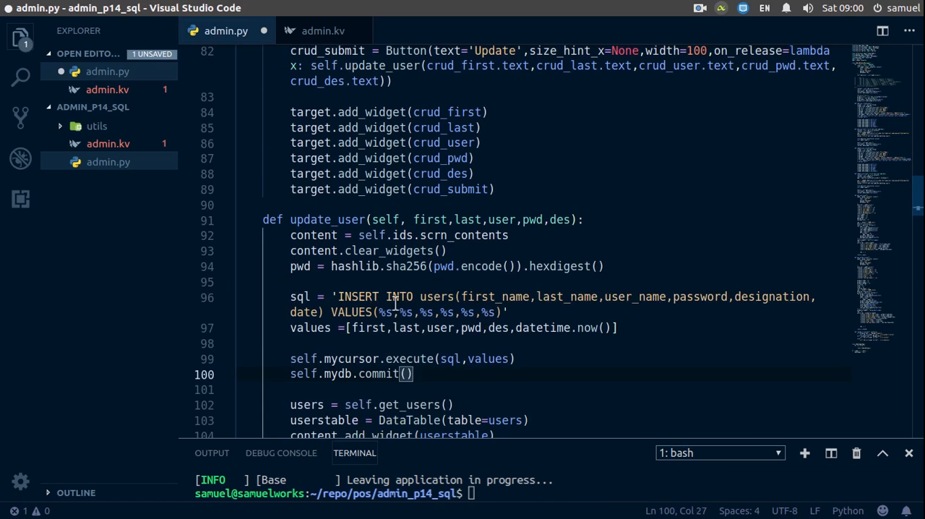
# Step: Rewrite the pasted query's INSERT keyword to UPDATE
pyautogui.click(379, 296)
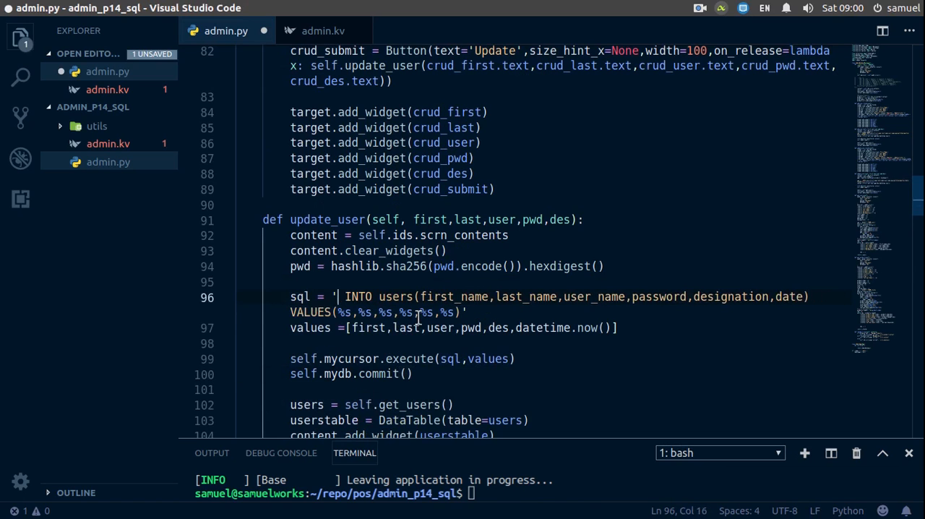
pyautogui.write('UPDATE')
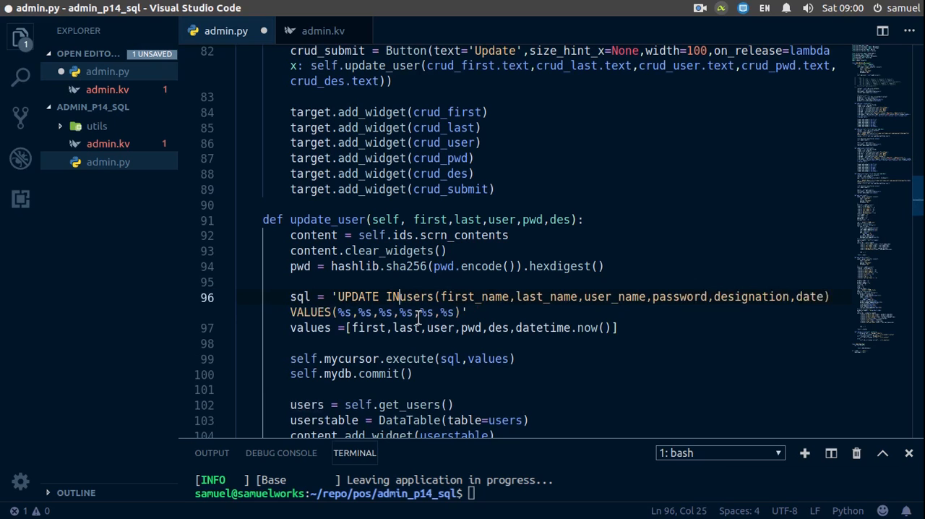
# Step: Change INTO to SET and give first_name through designation =%s placeholders in the UPDATE query
pyautogui.doubleClick(405, 296)
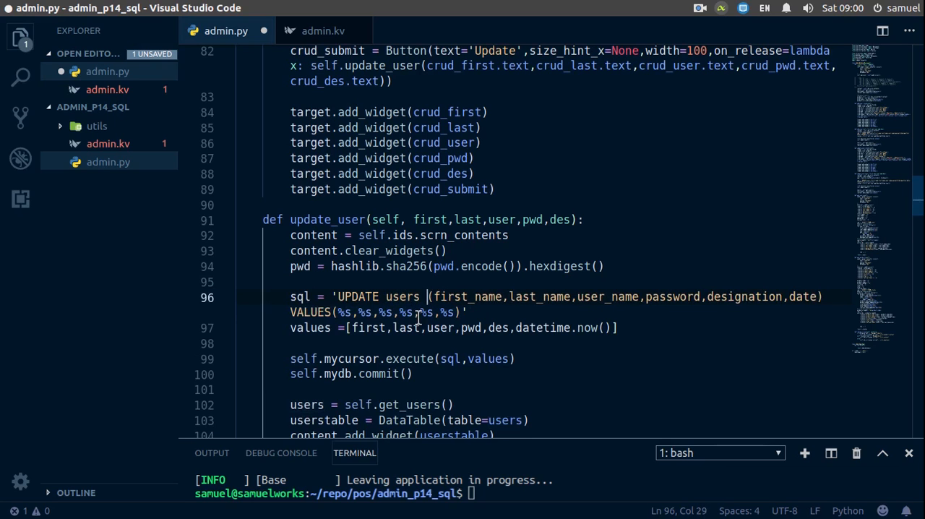
pyautogui.write('SET')
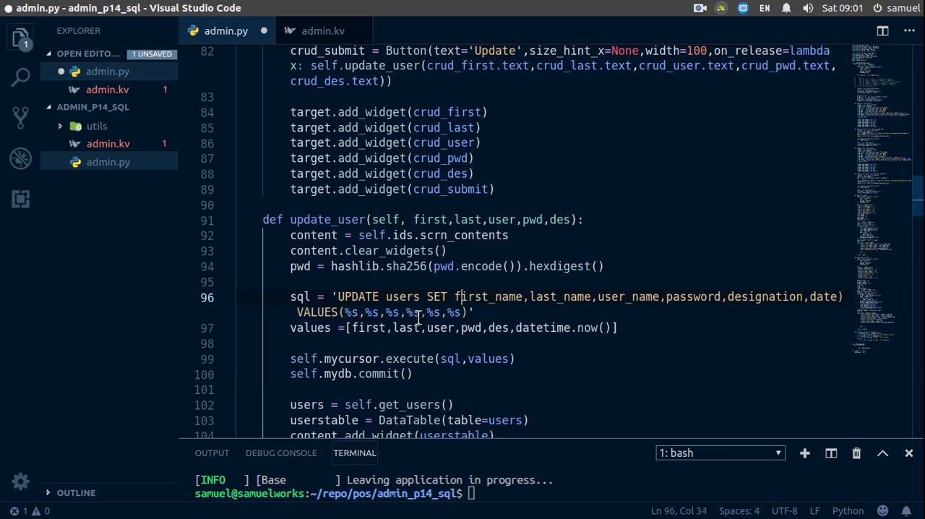
pyautogui.doubleClick(558, 296)
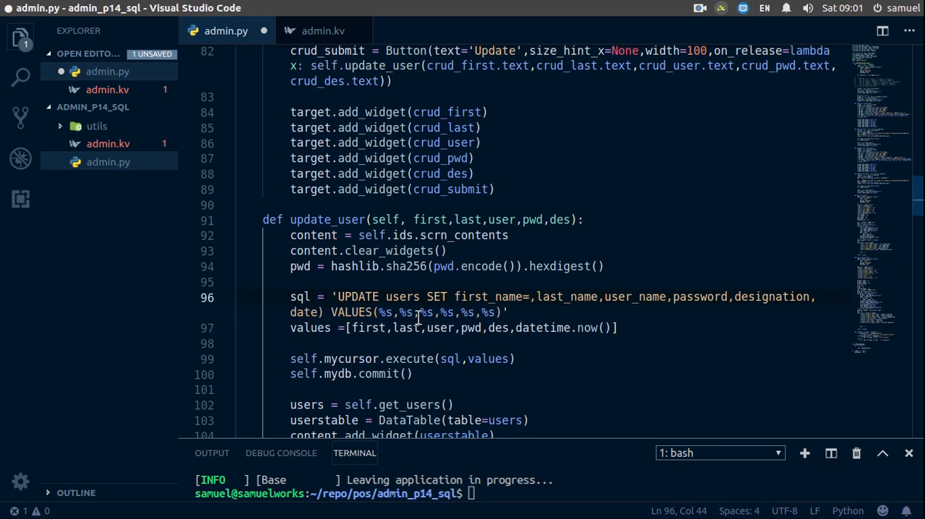
pyautogui.write('%s')
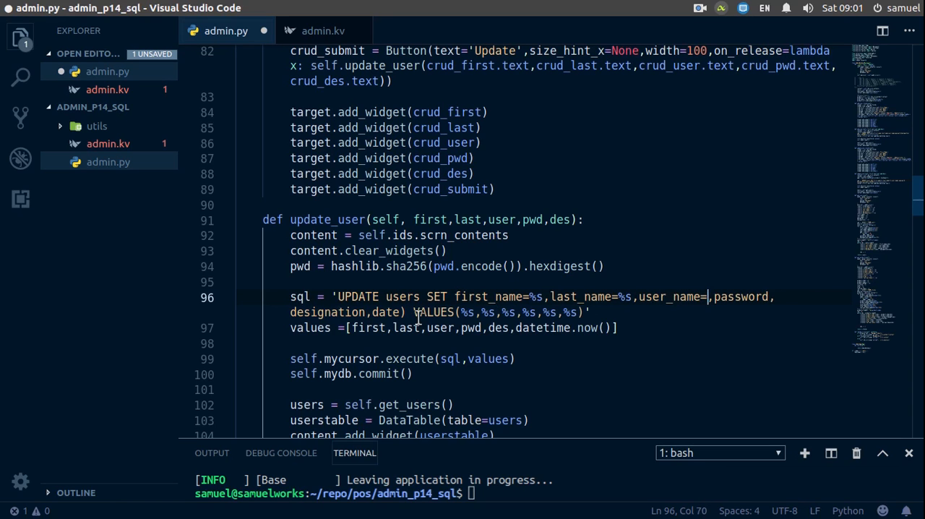
pyautogui.write('%s')
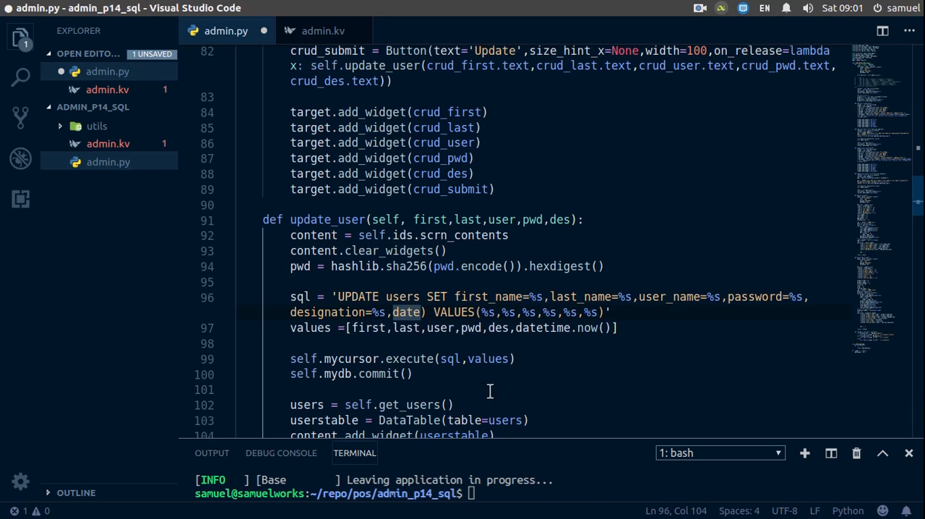
pyautogui.write('=%s')
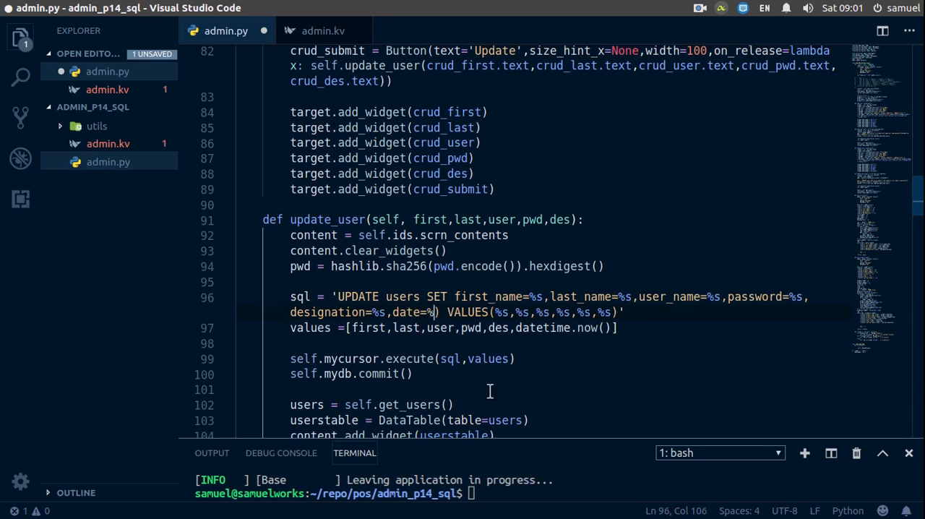
# Step: Remove the date assignment and VALUES clause, and end the values list with user instead of datetime.now()
pyautogui.press('BackSpace')
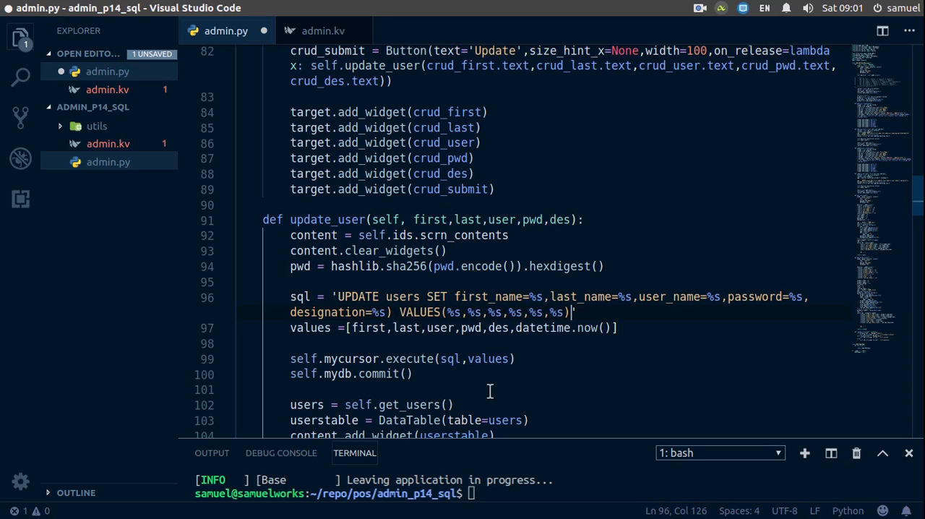
pyautogui.press('BackSpace')
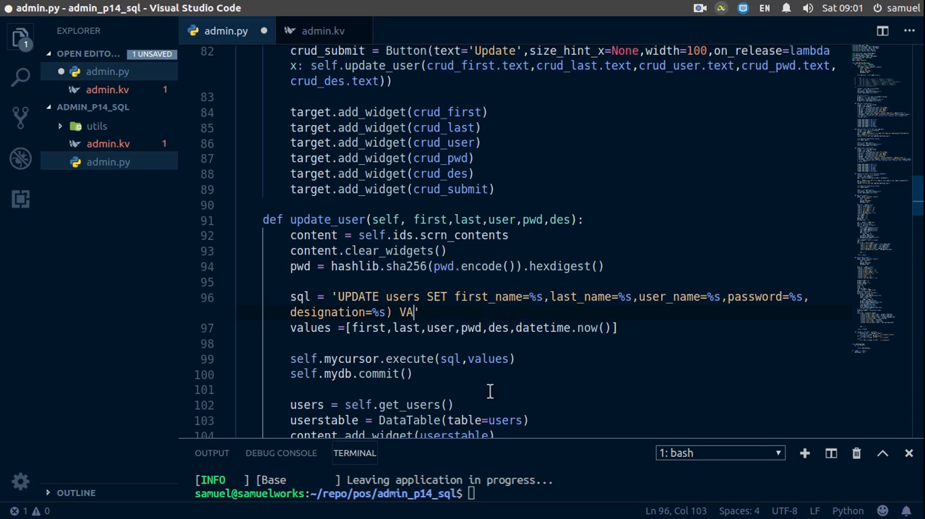
pyautogui.press('BackSpace')
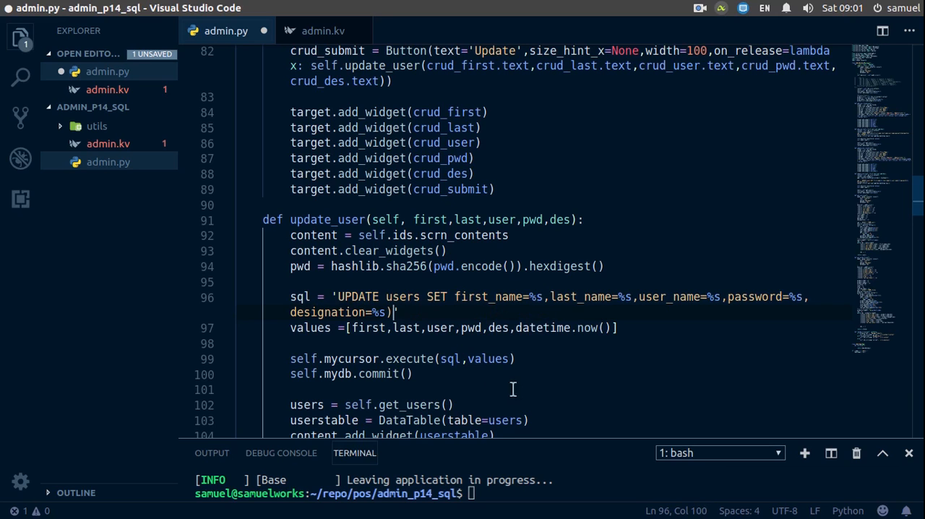
pyautogui.moveTo(548, 299)
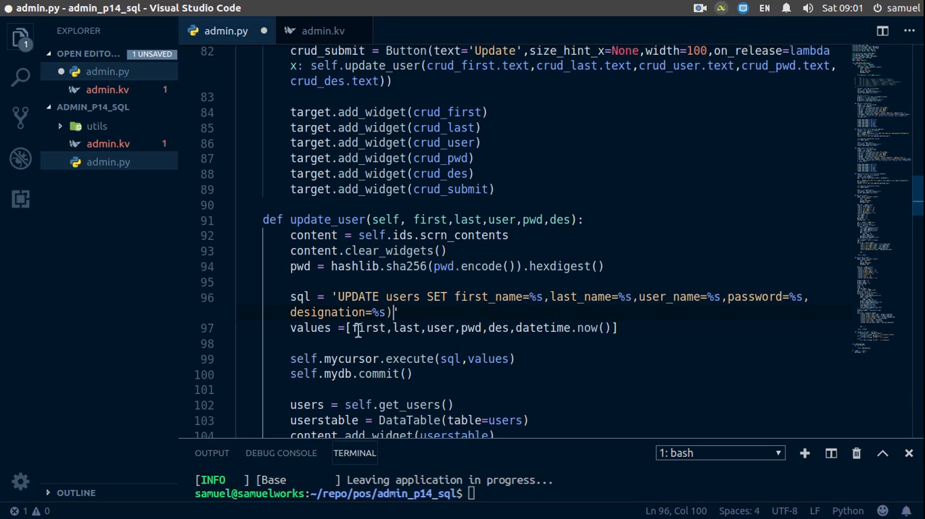
pyautogui.moveTo(615, 326)
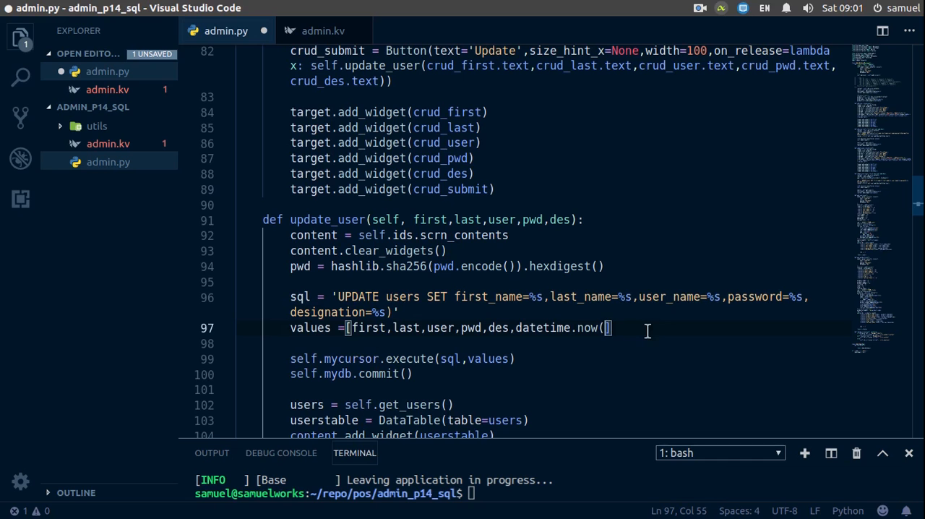
pyautogui.press('BackSpace')
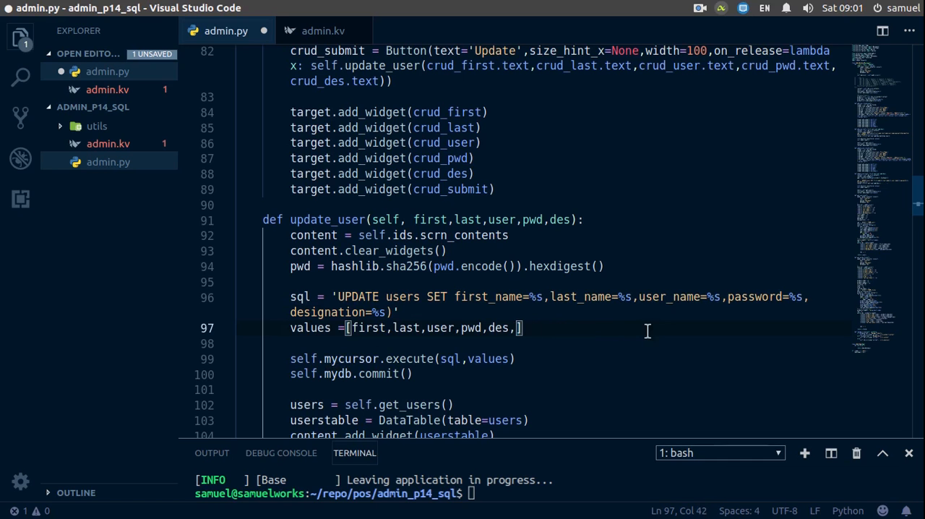
pyautogui.write('users')
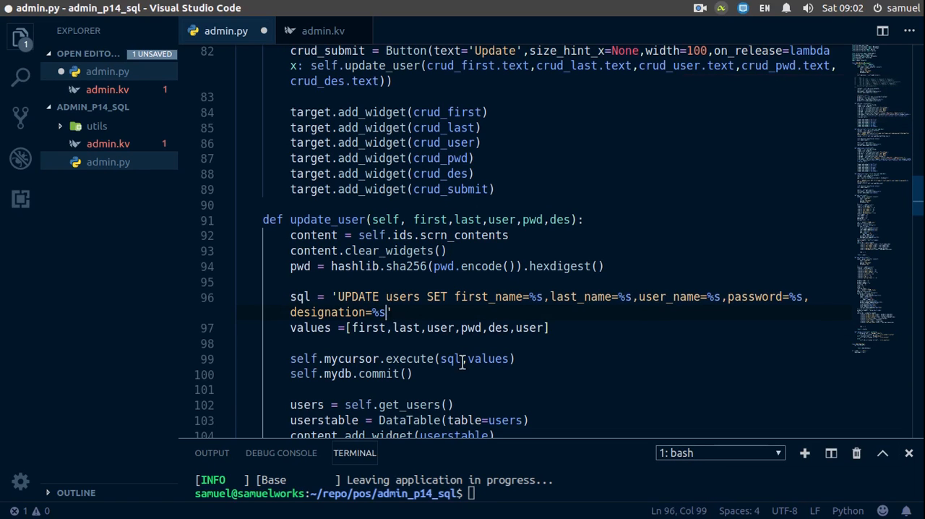
# Step: End the UPDATE query with WHERE user_name=%s and save admin.py
pyautogui.write('W')
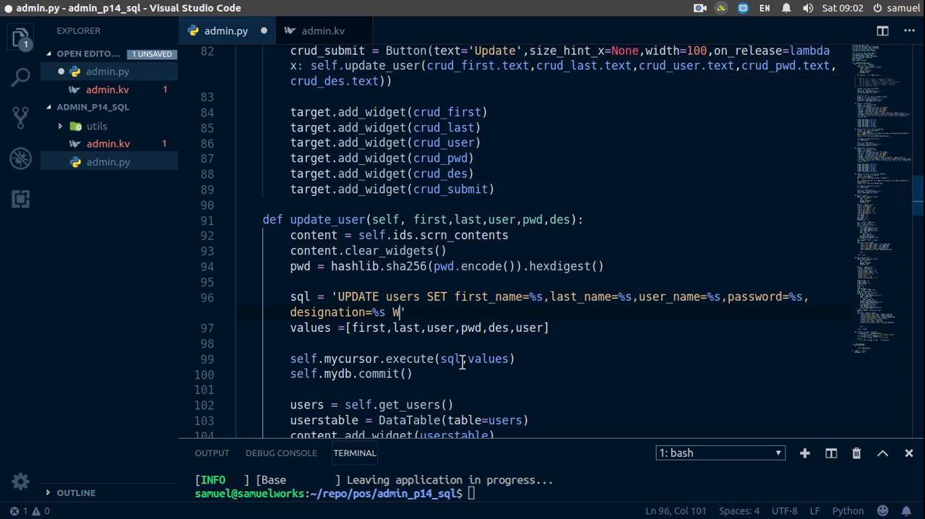
pyautogui.write('HERE')
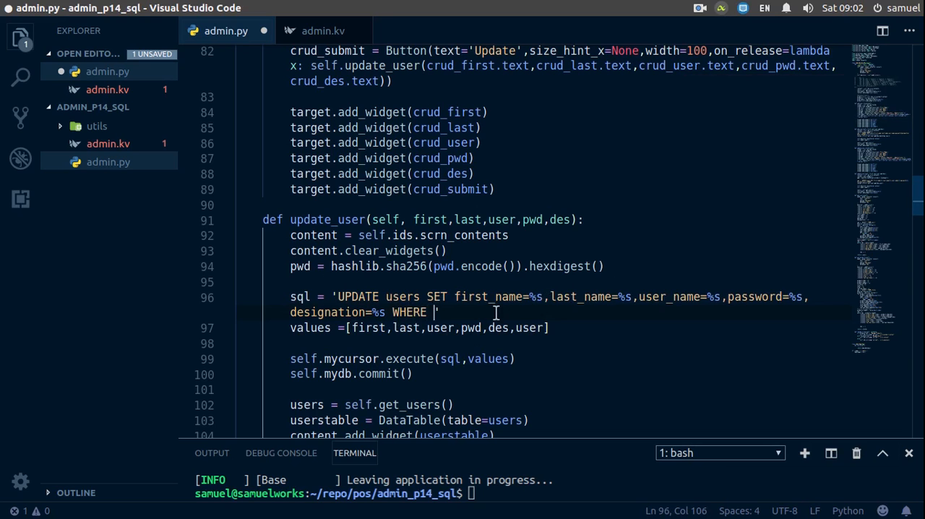
pyautogui.write("user'")
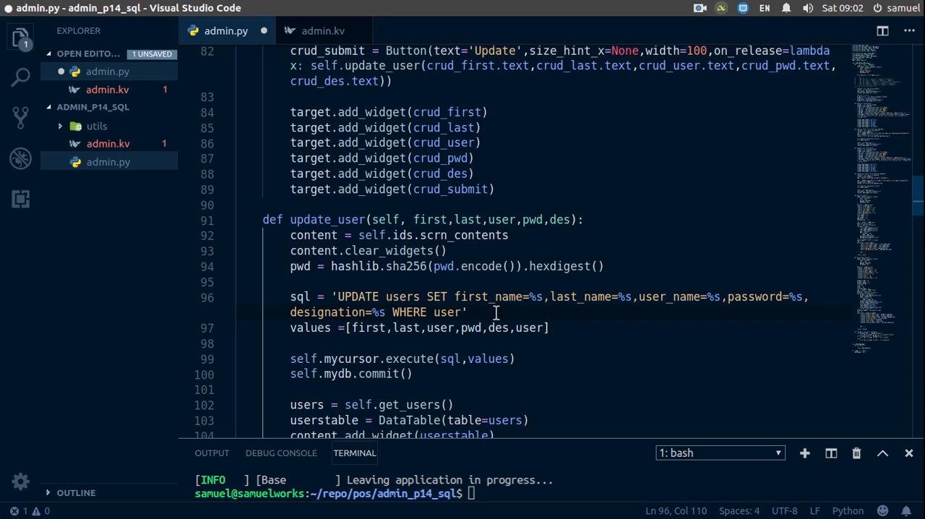
pyautogui.write('_na')
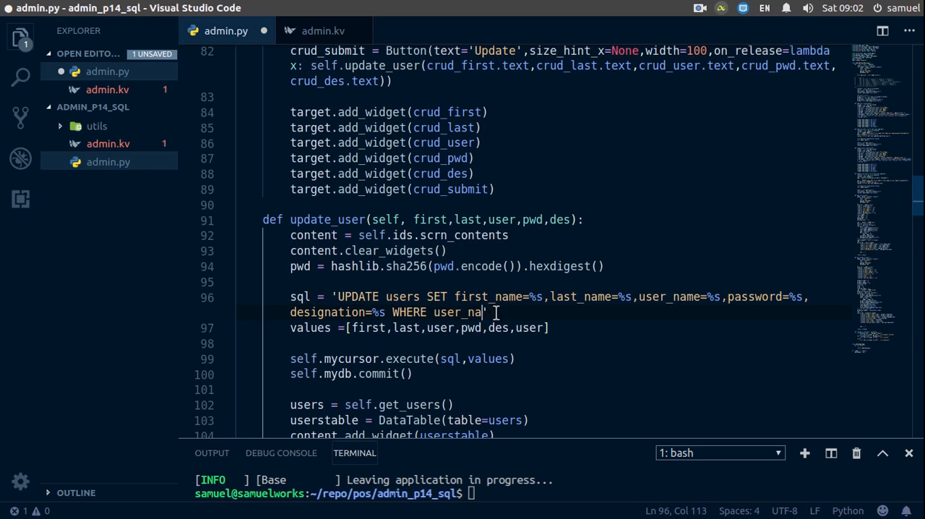
pyautogui.write('me=%s')
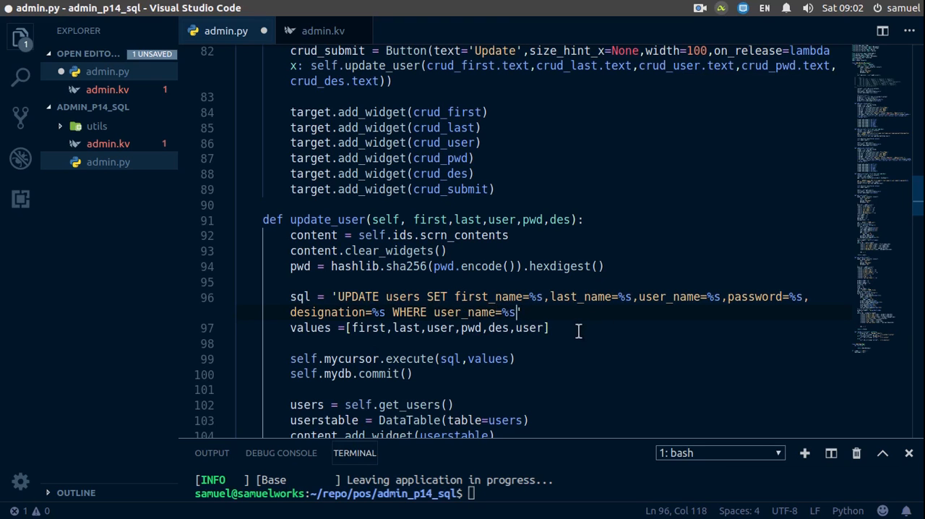
pyautogui.press('ctrl+s')
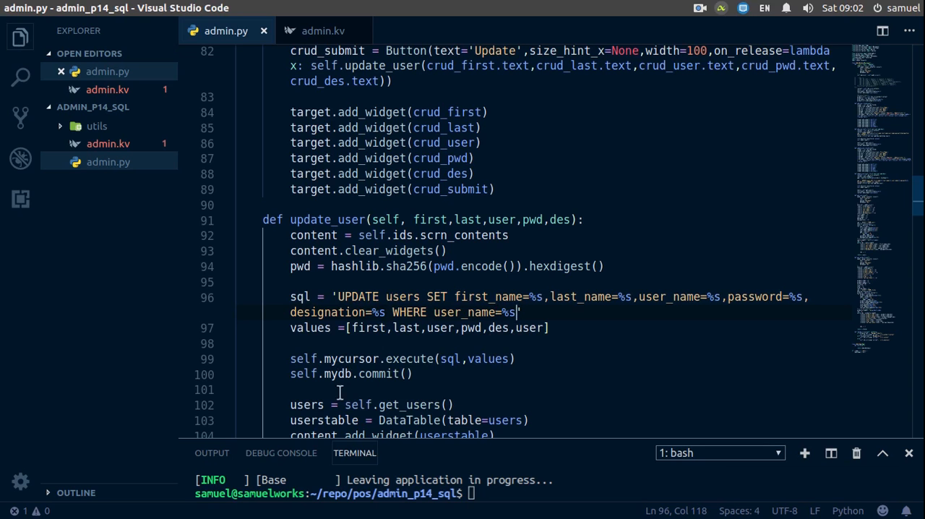
# Step: Run the Kivy Admin app and show the Update User form below the user table
pyautogui.scroll(-3)
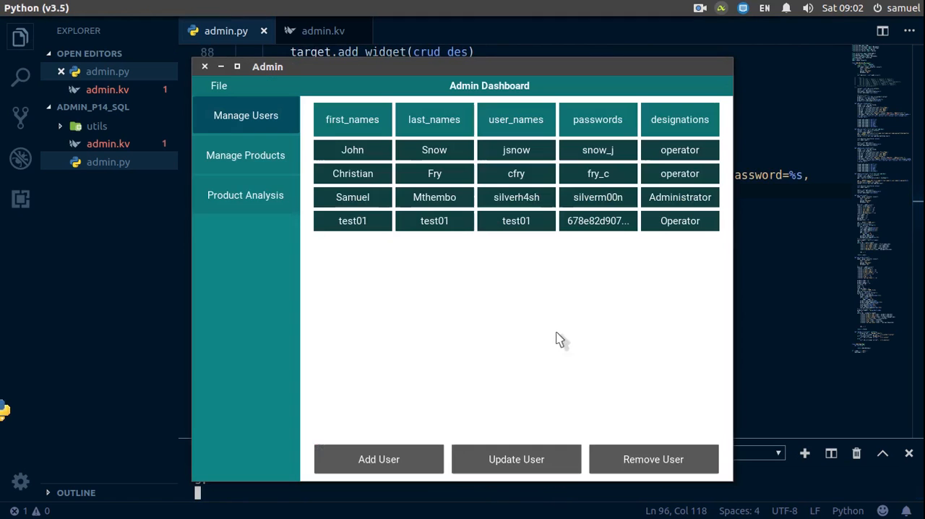
pyautogui.click(516, 460)
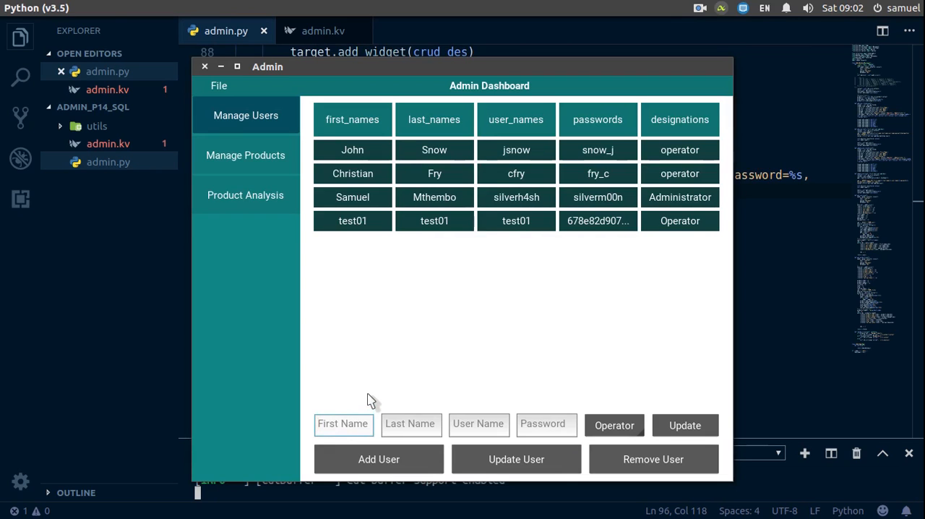
pyautogui.write('jane')
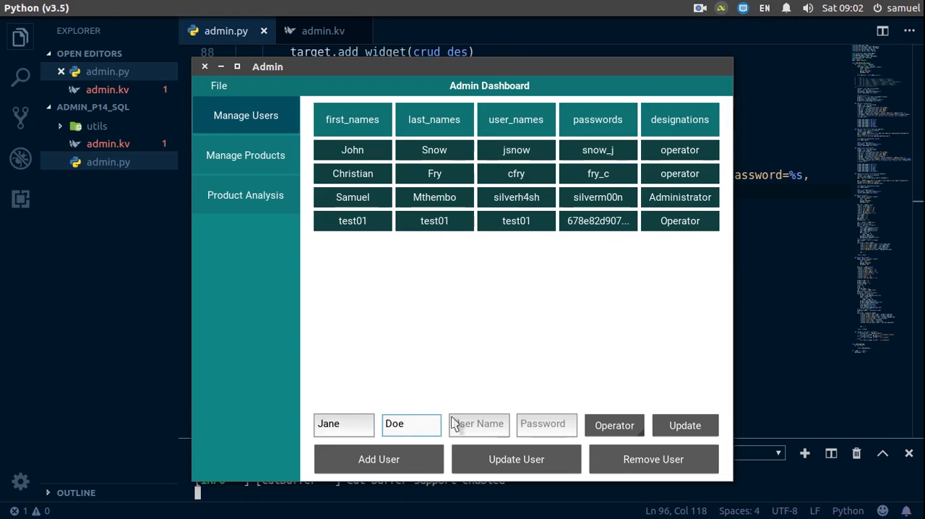
pyautogui.write('d')
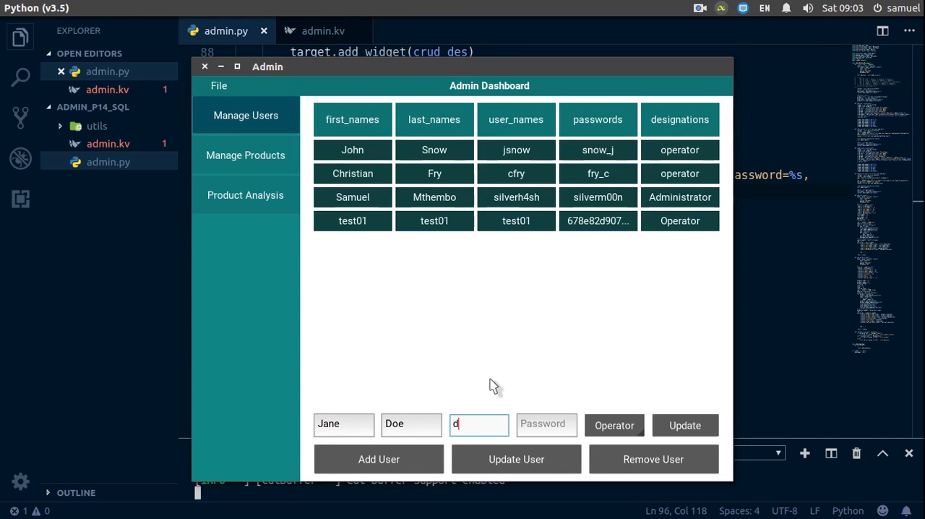
pyautogui.write('oe_k')
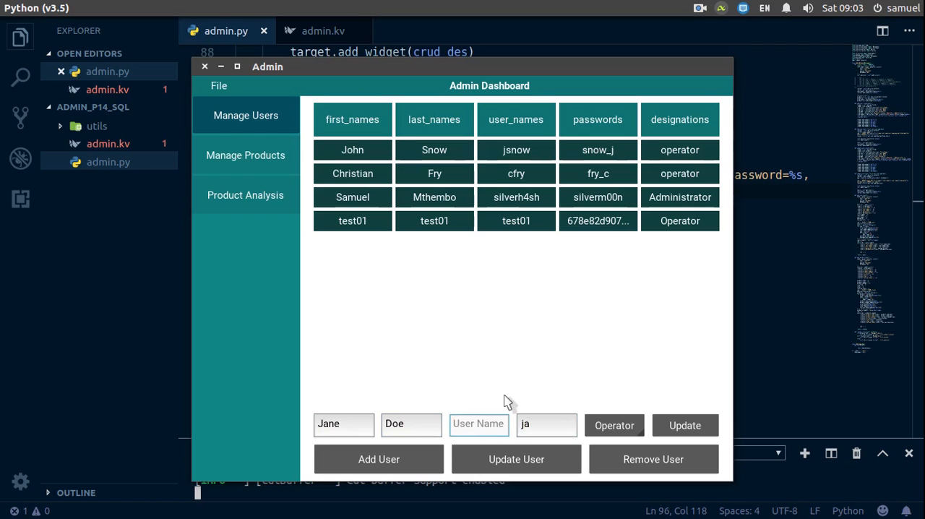
pyautogui.write('test01')
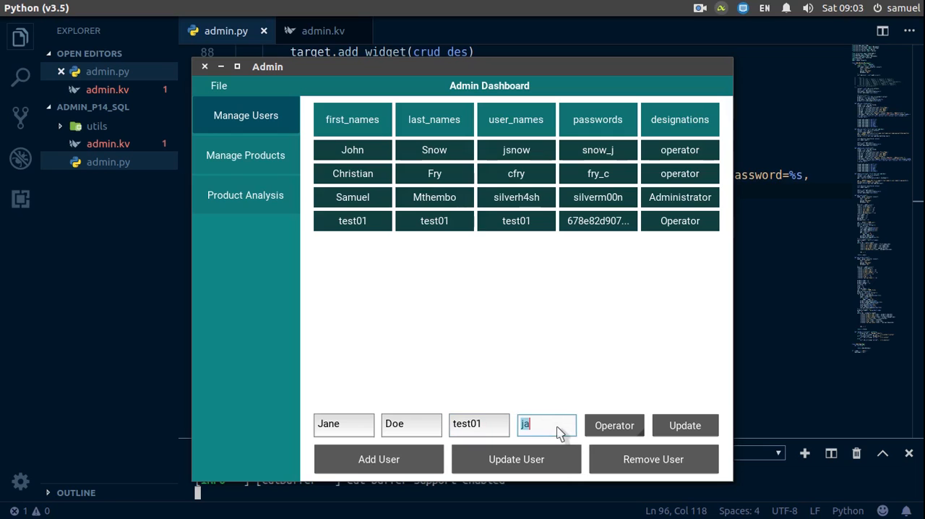
pyautogui.write('janedoe01')
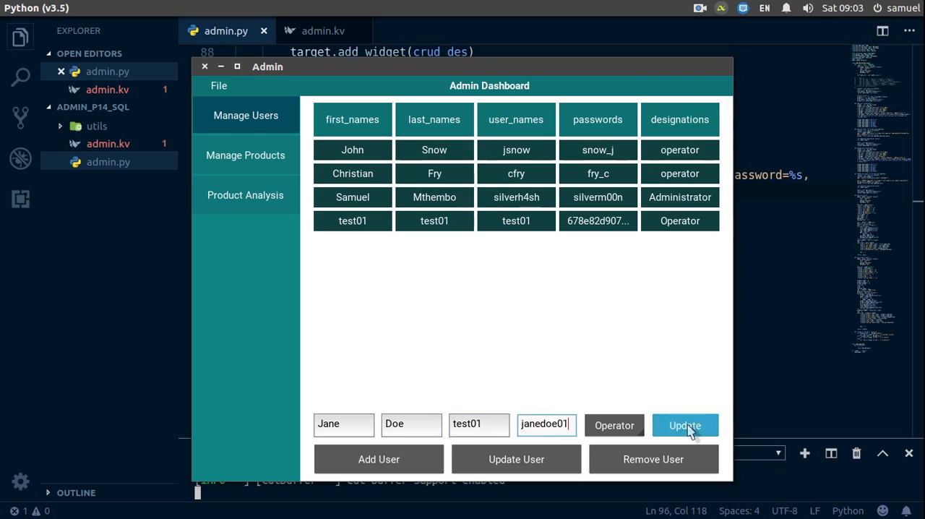
# Step: Apply the update so the test01 row shows Jane Doe with a new password hash
pyautogui.click(685, 425)
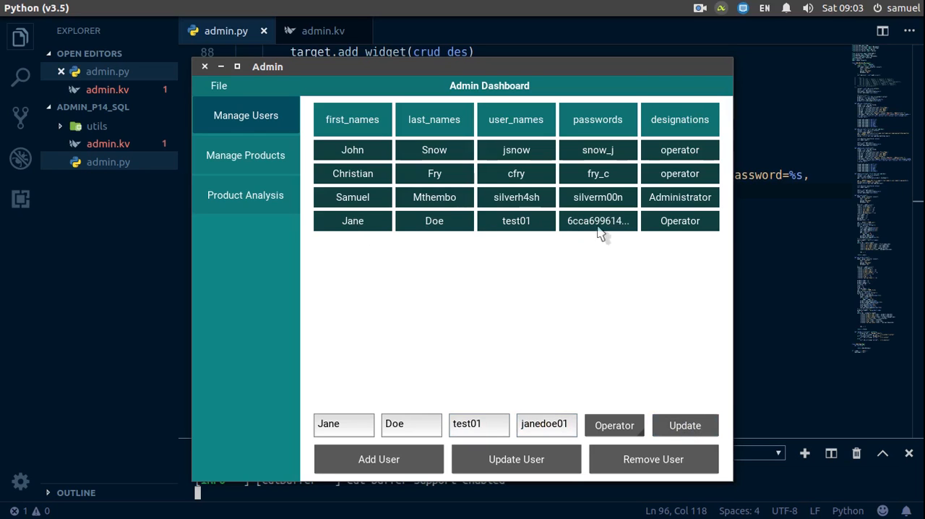
pyautogui.moveTo(601, 222)
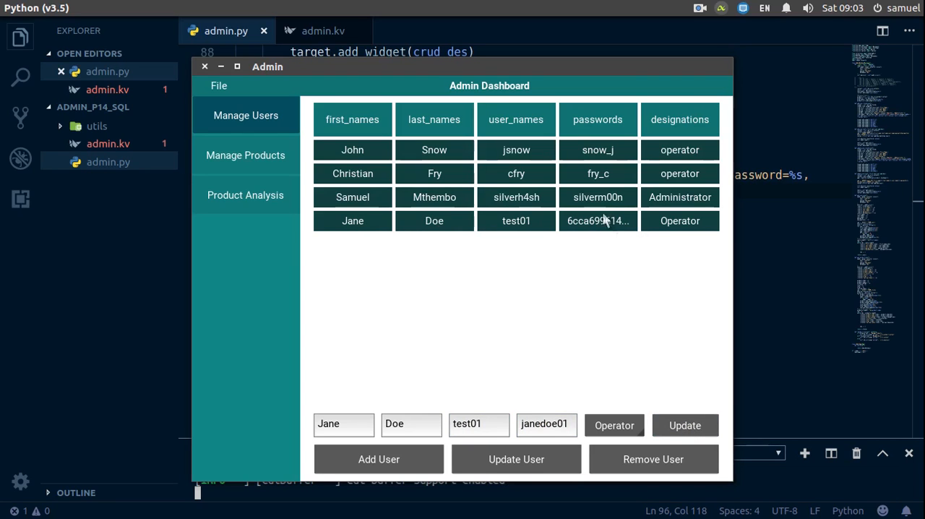
pyautogui.moveTo(597, 230)
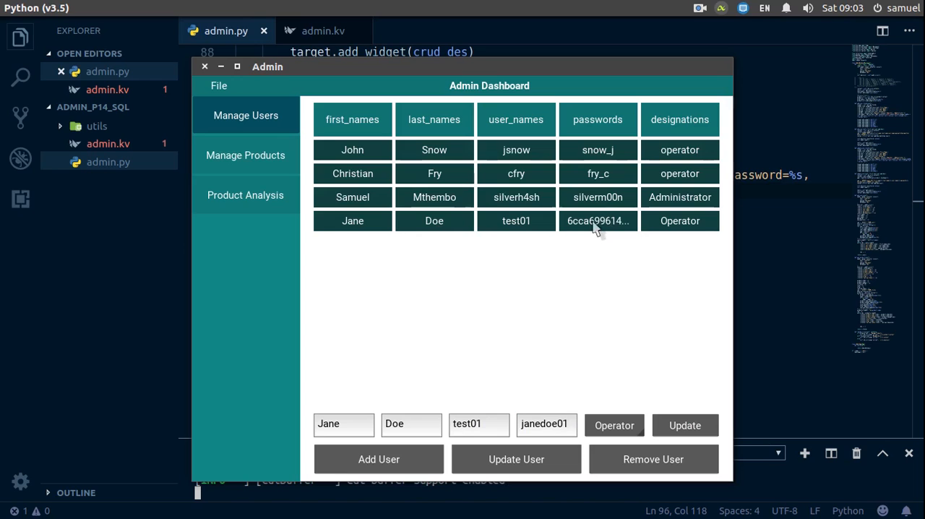
pyautogui.moveTo(542, 305)
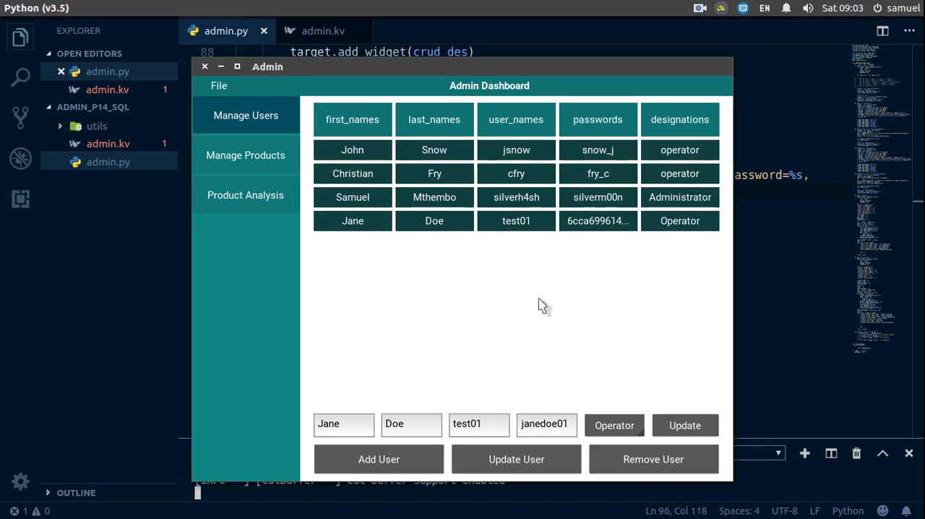